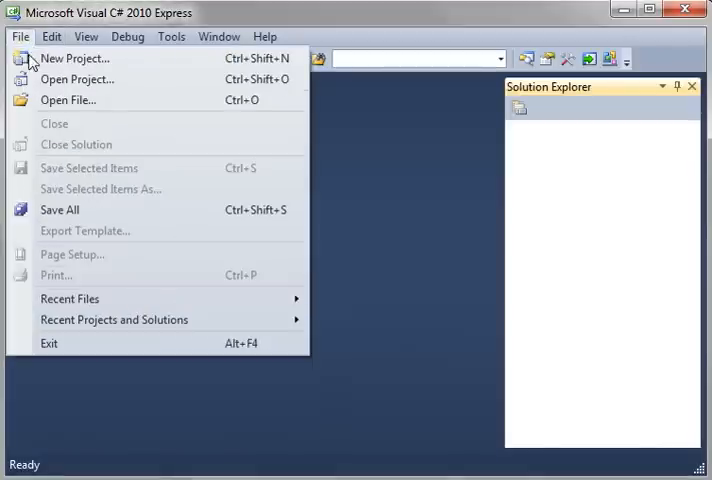
# Start a new console project and add a //Do 1 comment, int counter = 0 and a do...while() skeleton in Main.
pyautogui.click(72, 62)
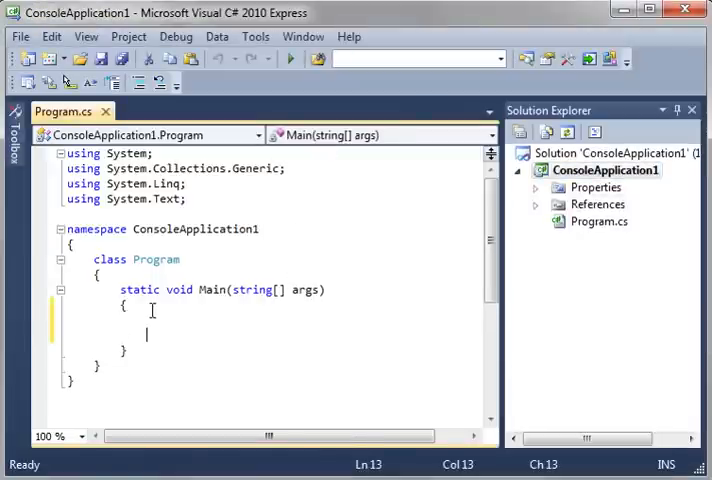
pyautogui.write('//Do 1')
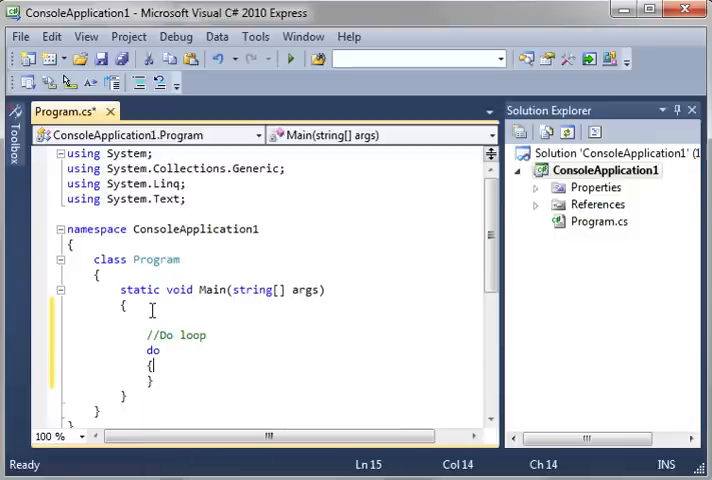
pyautogui.write('while();')
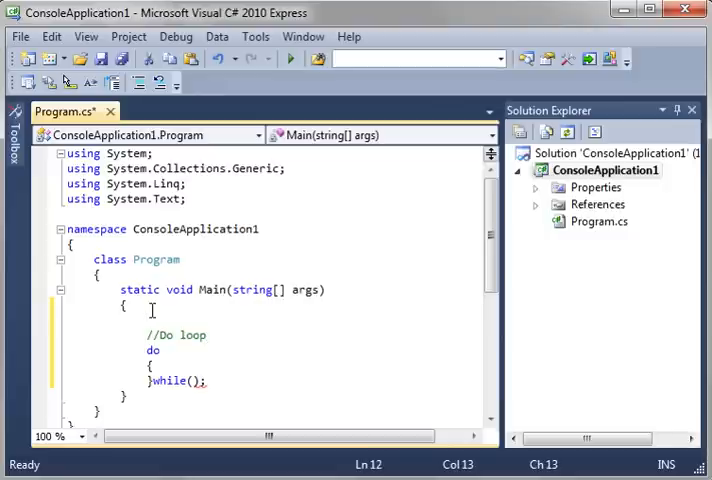
pyautogui.write('int counter = 0;')
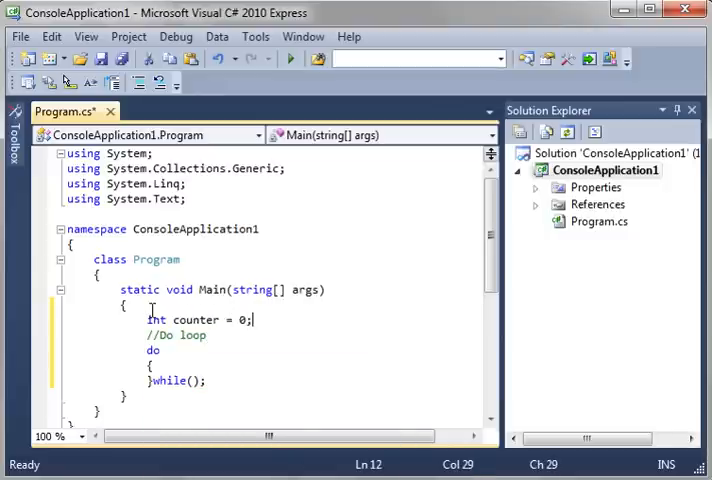
# Fill the do block with counter++; and Console.WriteLine(counter);, and begin the while condition with counter.
pyautogui.press('Enter')
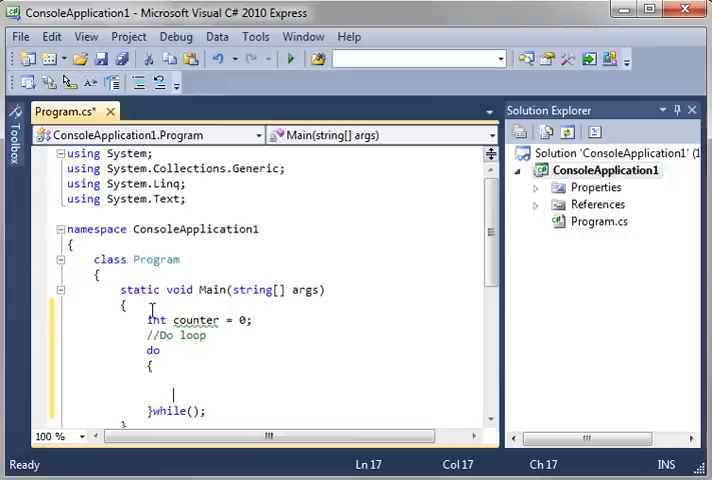
pyautogui.write('counter')
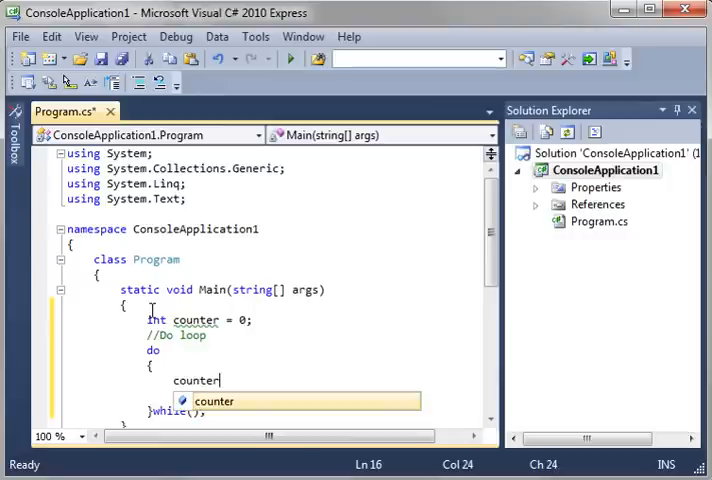
pyautogui.write('++')
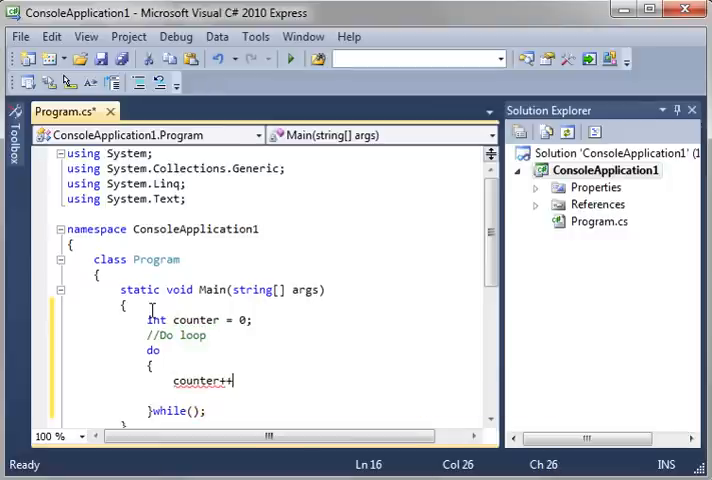
pyautogui.press('Return')
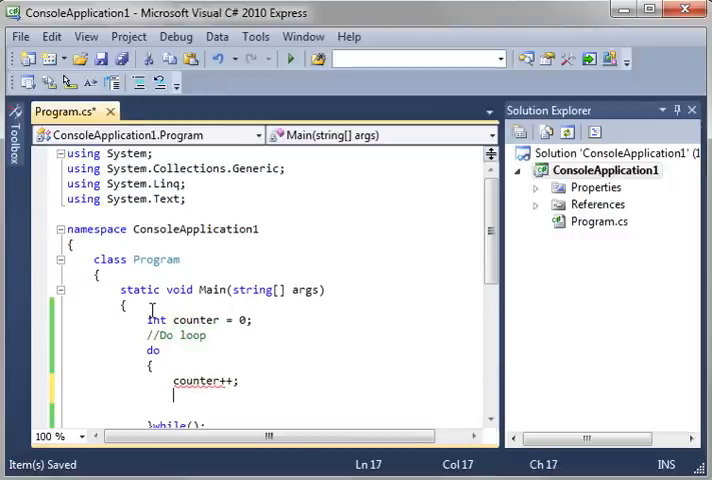
pyautogui.write('Console.')
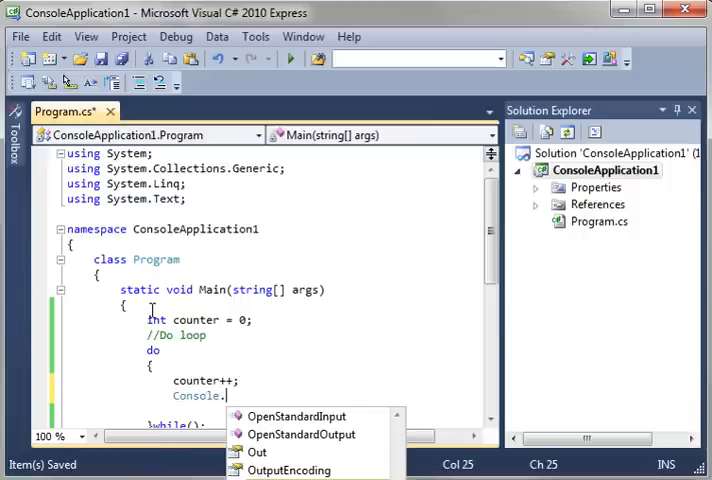
pyautogui.write('WriteLine(')
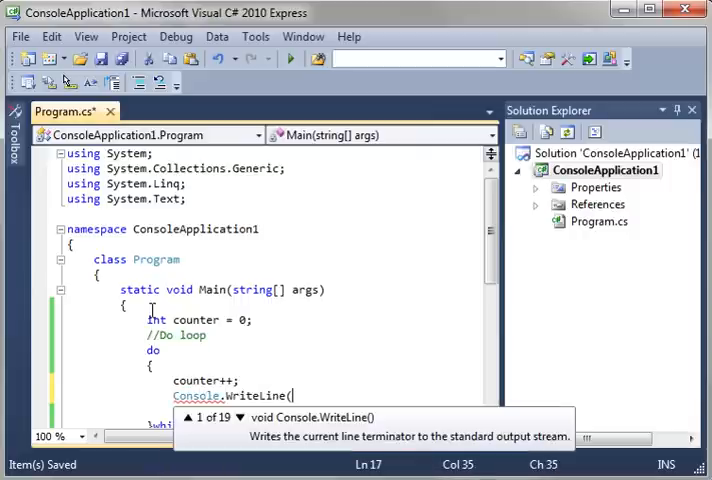
pyautogui.write('counter);')
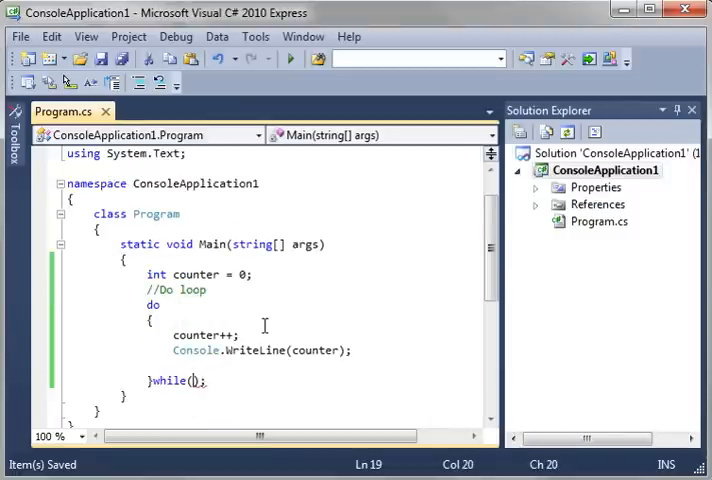
pyautogui.write('counter')
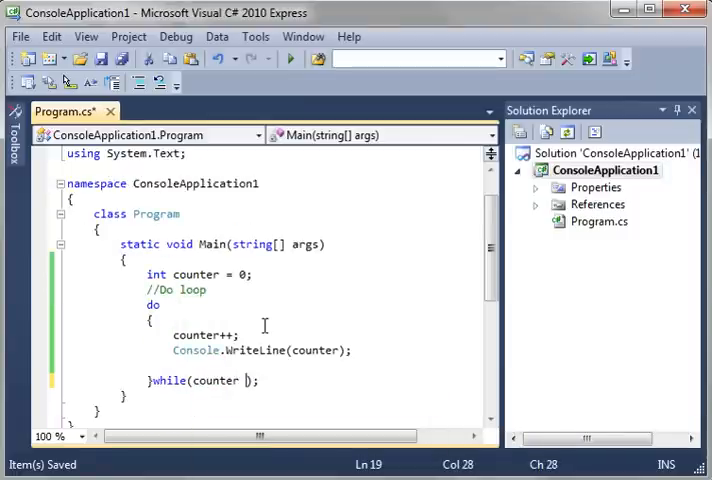
# Set the loop condition to counter < 10 and add Console.Read(); after the do loop.
pyautogui.write('< 10')
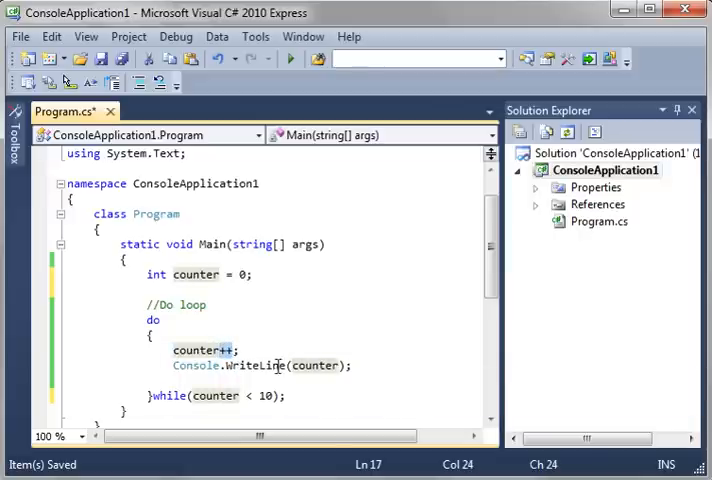
pyautogui.doubleClick(316, 364)
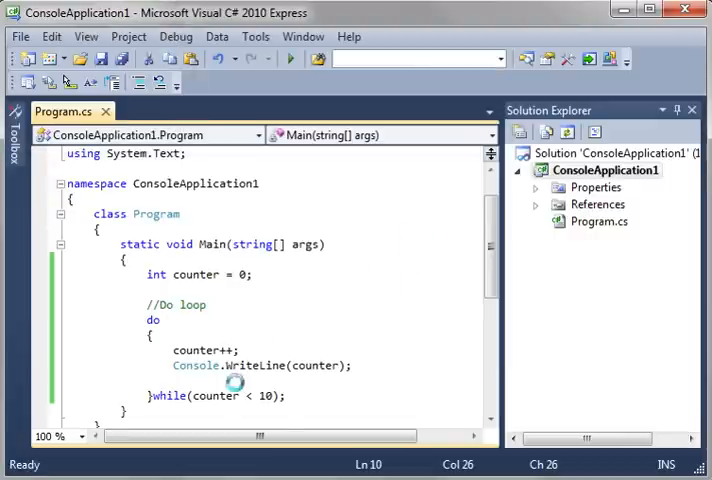
pyautogui.scroll(-3)
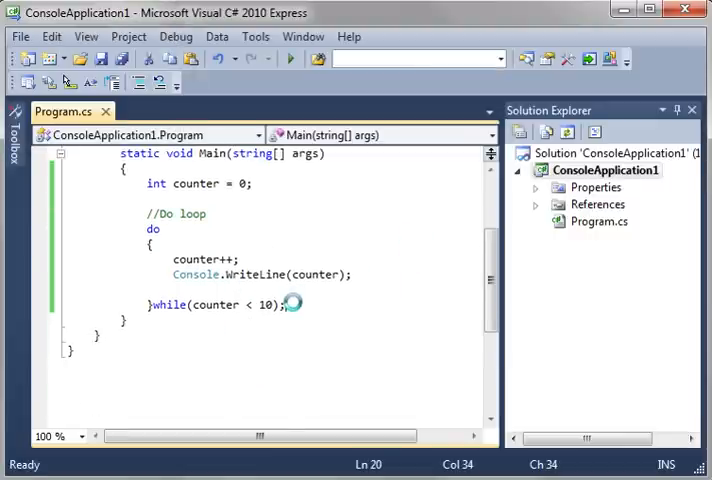
pyautogui.write('Console.')
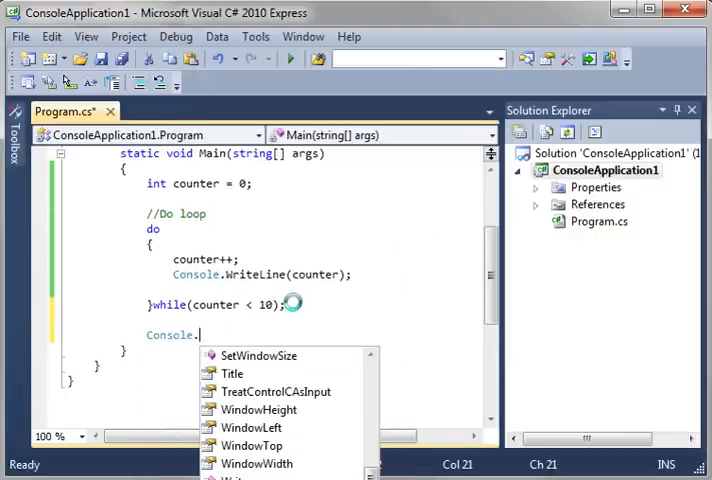
pyautogui.write('Read();')
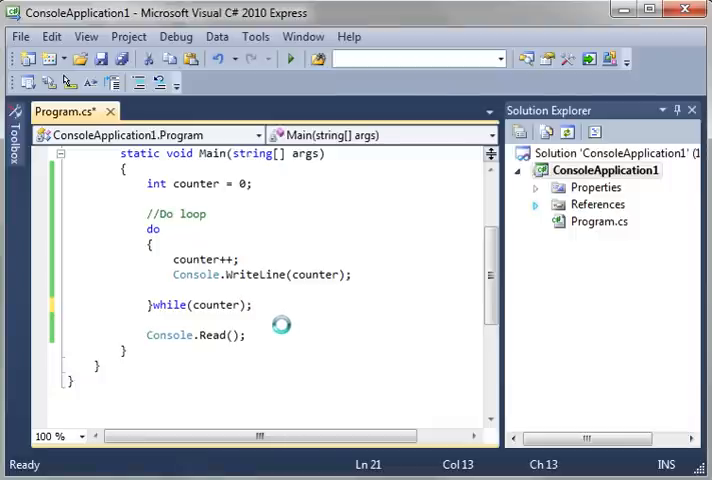
# Run the program, decline the build-errors dialog, try counter <= 10 then restore the condition to counter < 10.
pyautogui.click(292, 60)
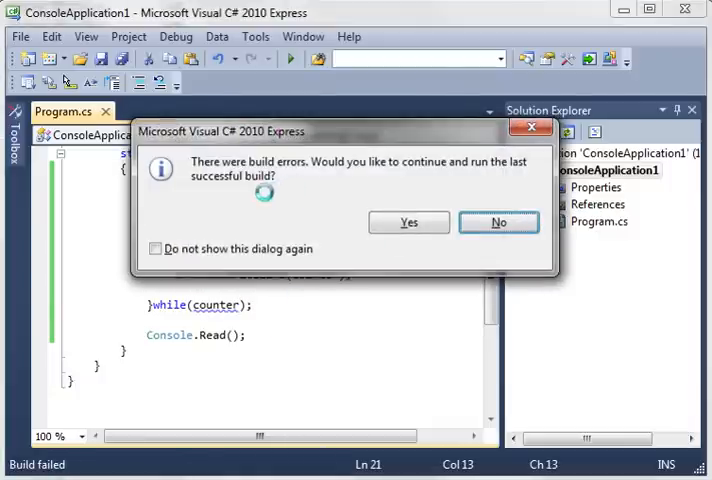
pyautogui.click(498, 222)
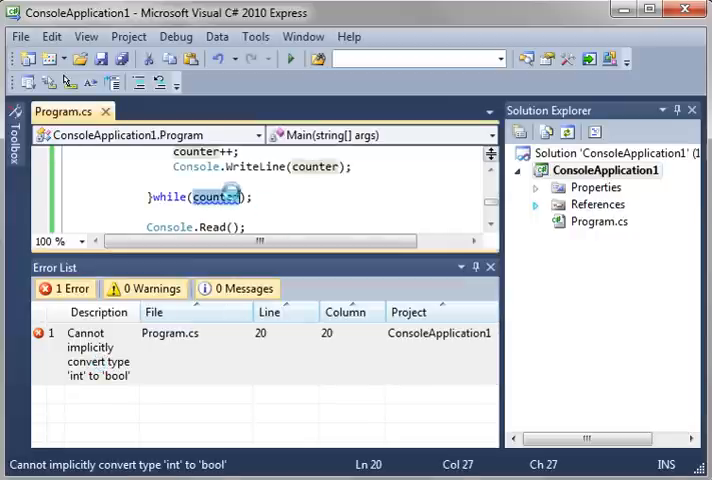
pyautogui.moveTo(216, 196)
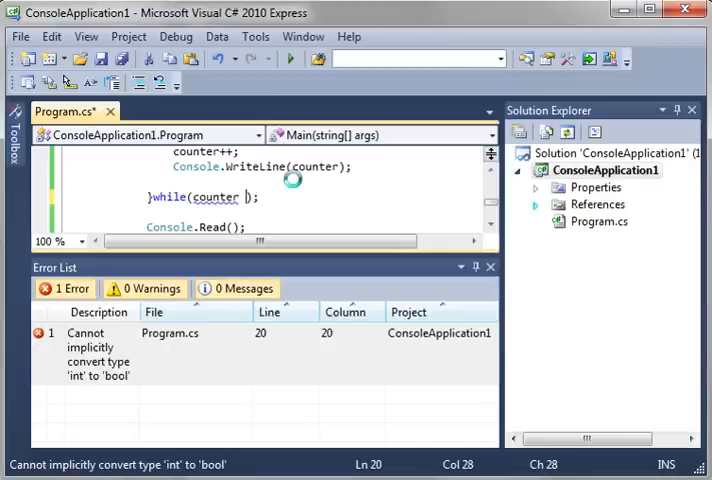
pyautogui.write('<= 10')
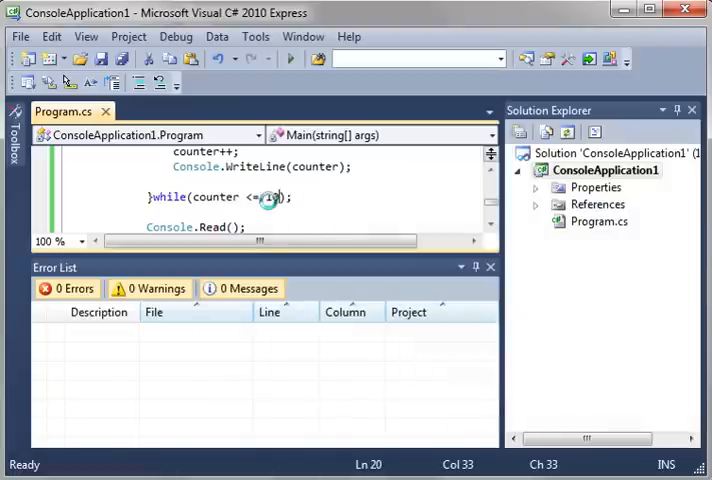
pyautogui.write('< 10')
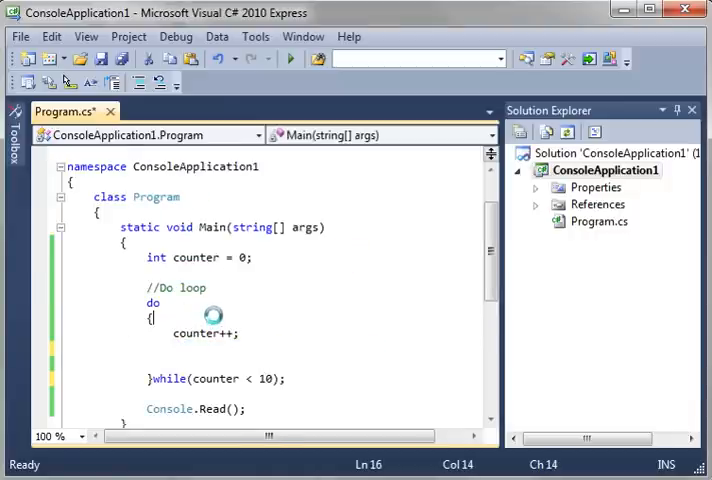
# Add Console.WriteLine(counter); inside the do block so counter is printed before incrementing.
pyautogui.write('Console.WriteLine(counter);')
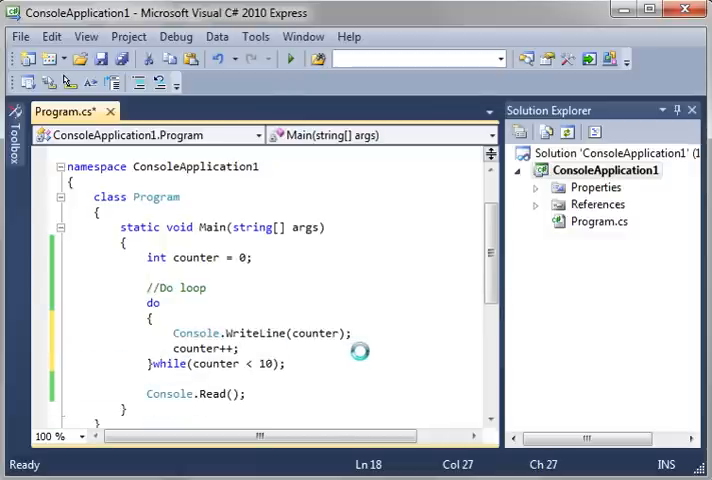
pyautogui.scroll(-3)
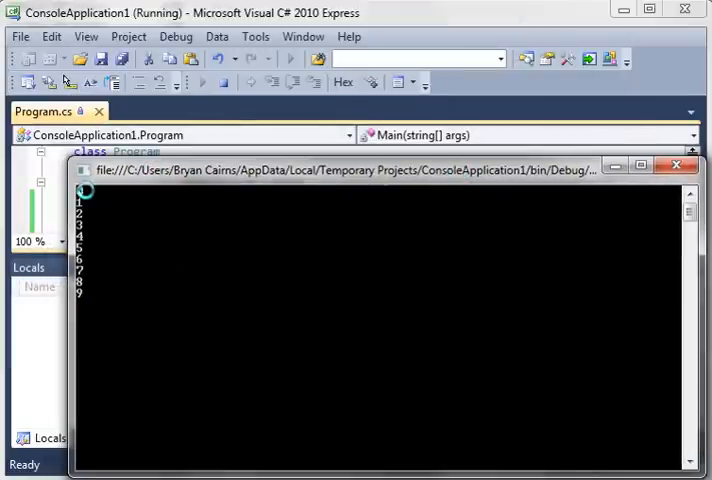
pyautogui.moveTo(84, 292)
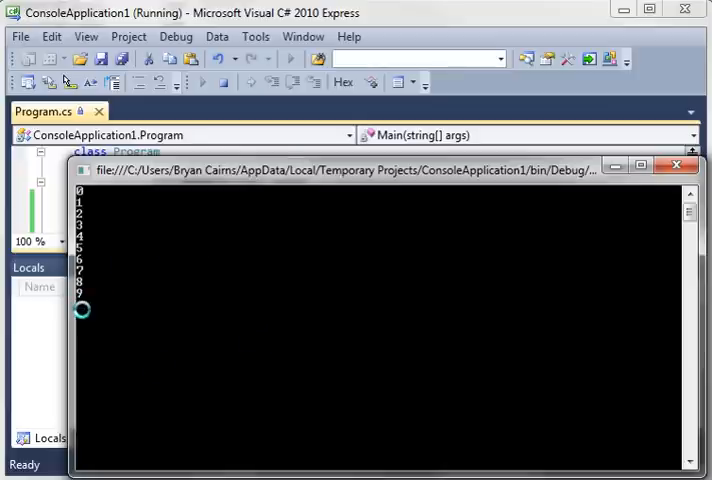
pyautogui.moveTo(84, 304)
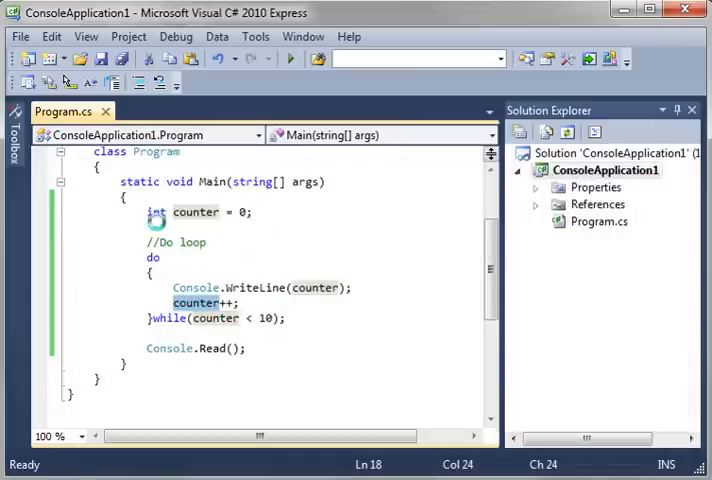
pyautogui.moveTo(250, 328)
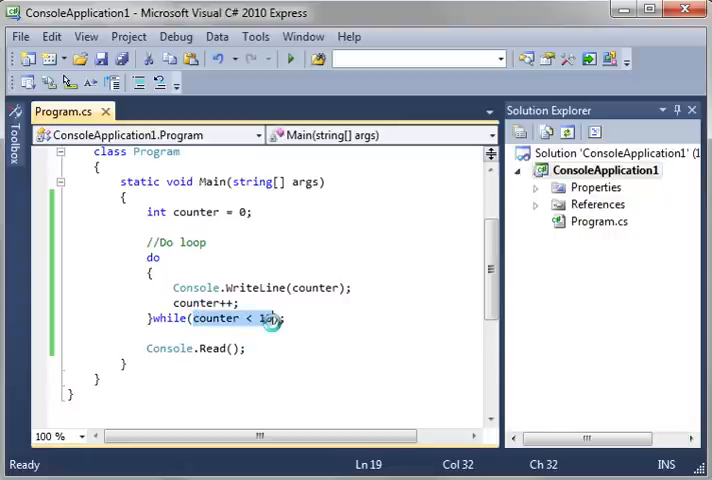
pyautogui.write('true')
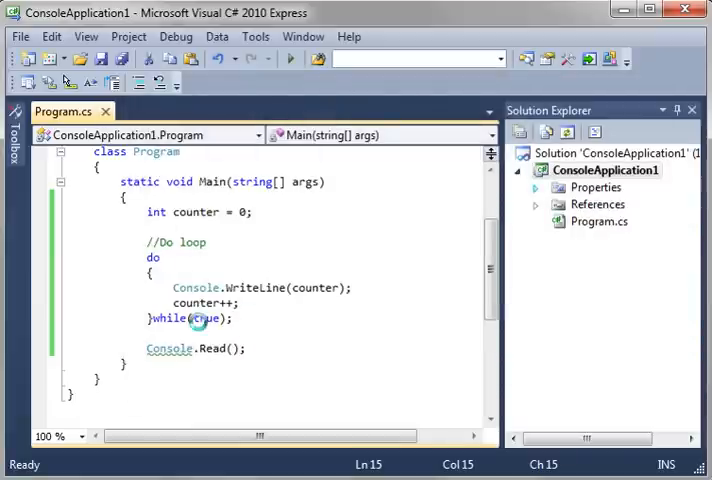
pyautogui.doubleClick(208, 318)
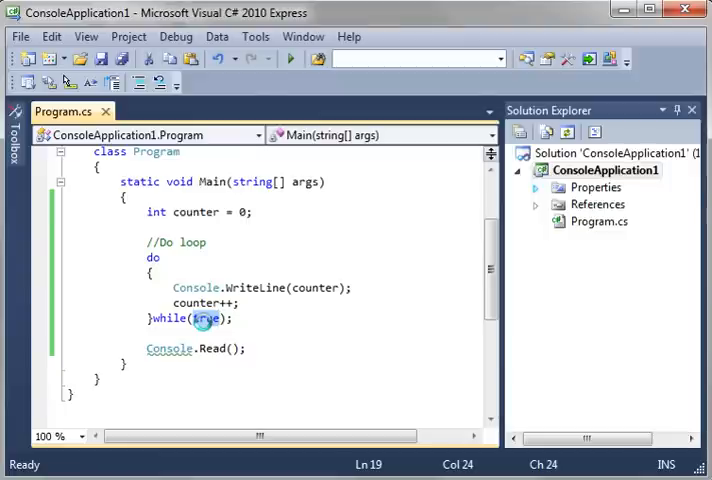
pyautogui.write('counter')
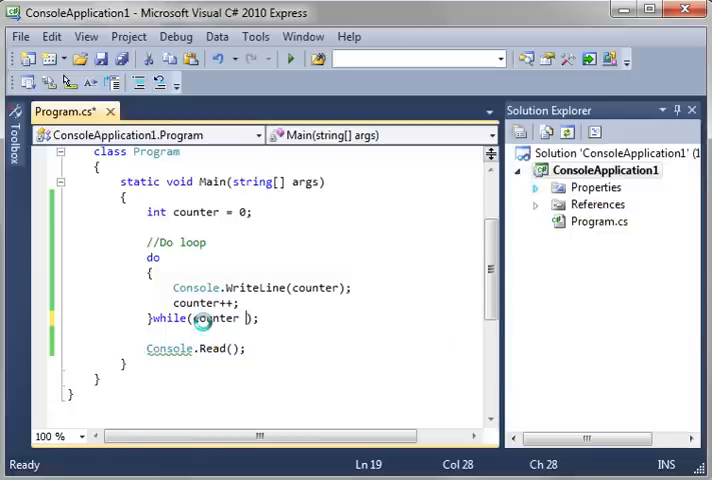
pyautogui.write('< 10')
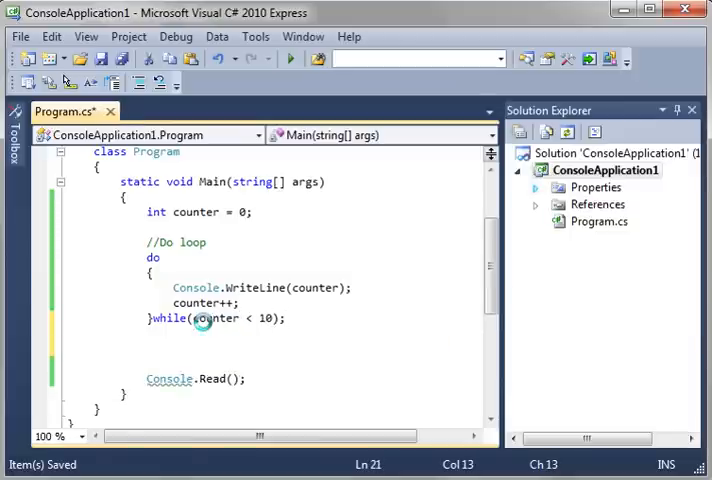
# Add a //While loop comment and insert a while snippet via the Surround With/Insert Snippet menu.
pyautogui.write('//While')
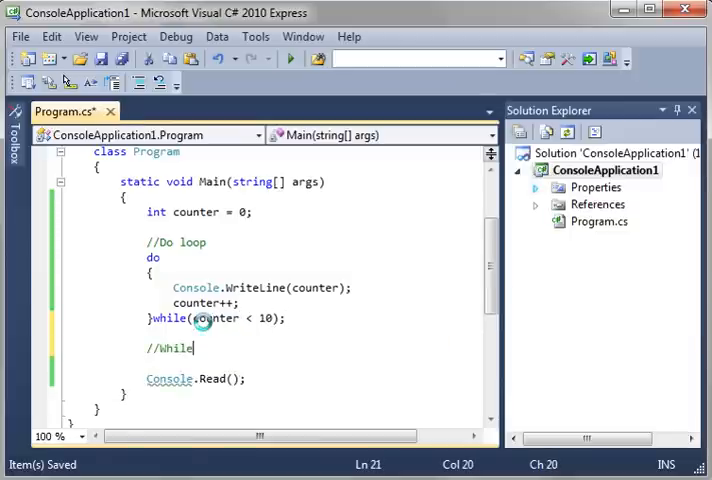
pyautogui.write('loop')
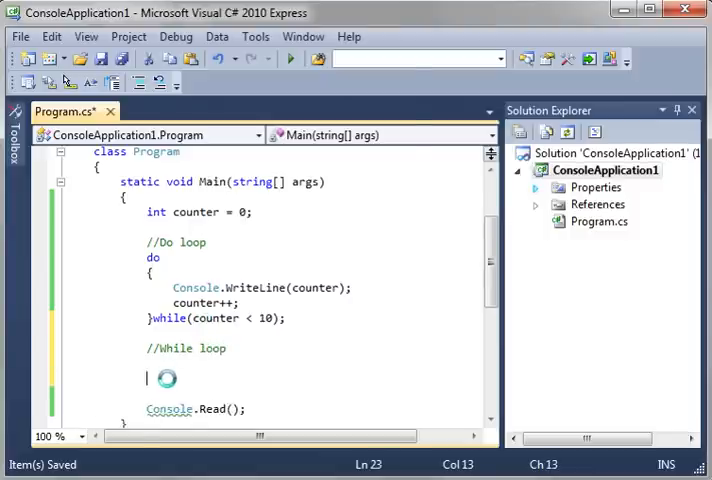
pyautogui.rightClick(150, 378)
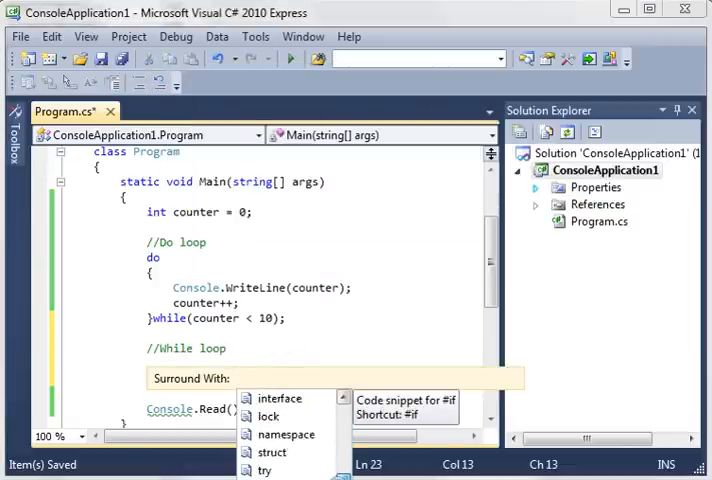
pyautogui.scroll(-3)
pyautogui.write('counter = 0;')
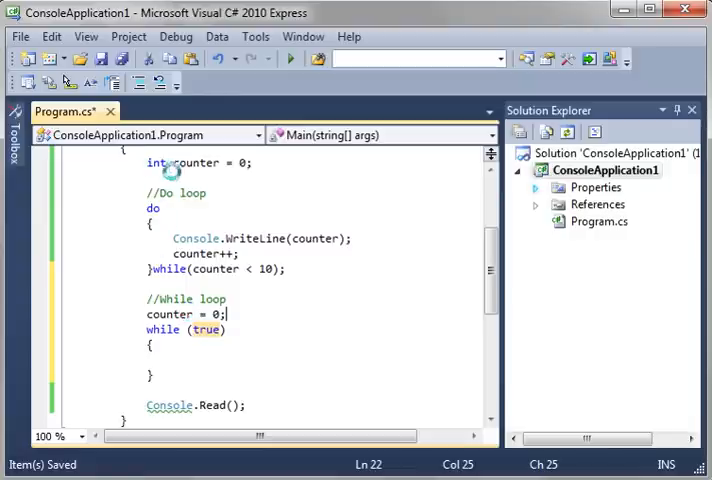
pyautogui.moveTo(216, 268)
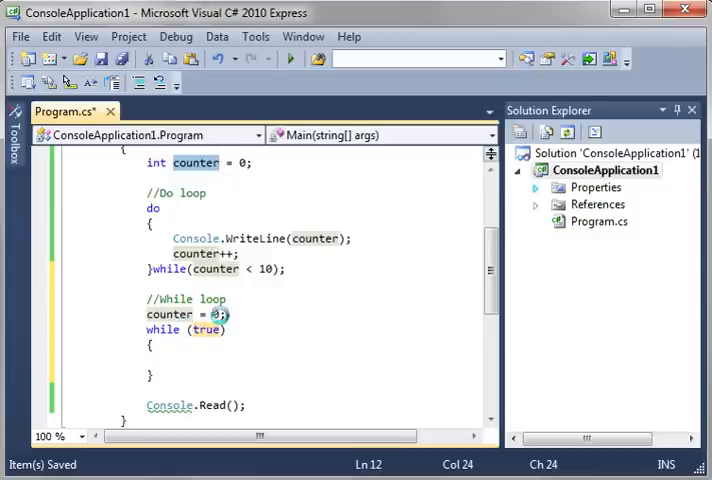
# Set the while loop's condition to counter < 10.
pyautogui.write('counter <')
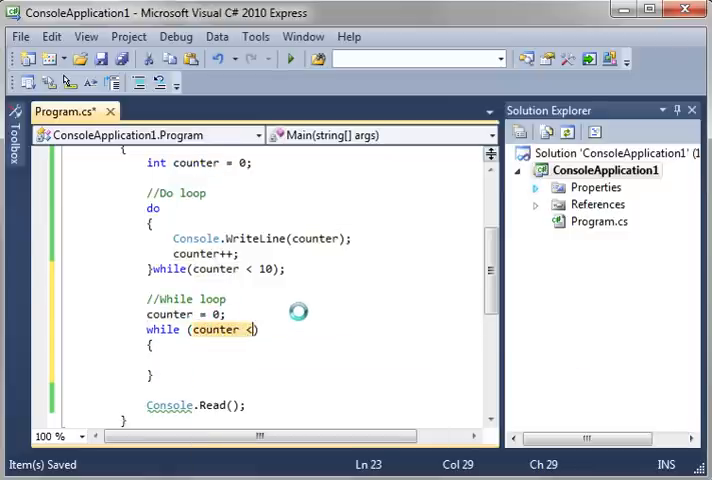
pyautogui.write('10')
pyautogui.write('counter++;')
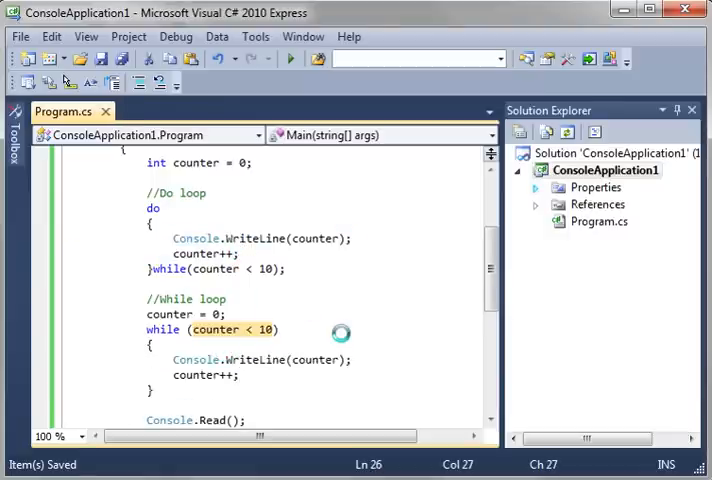
pyautogui.click(292, 58)
pyautogui.write('1')
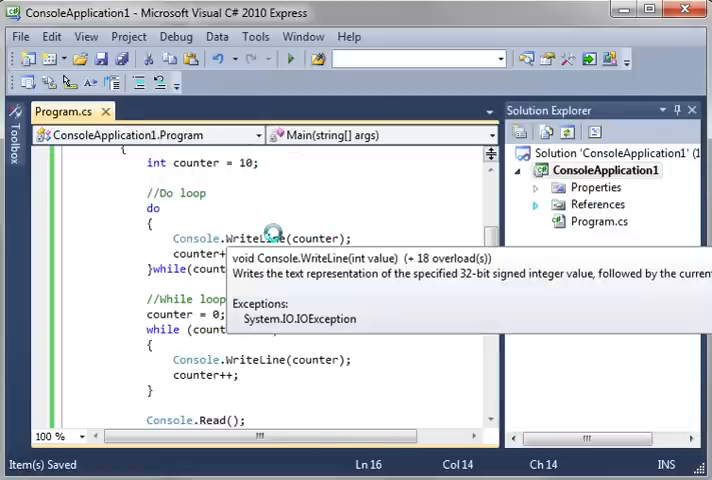
pyautogui.click(290, 60)
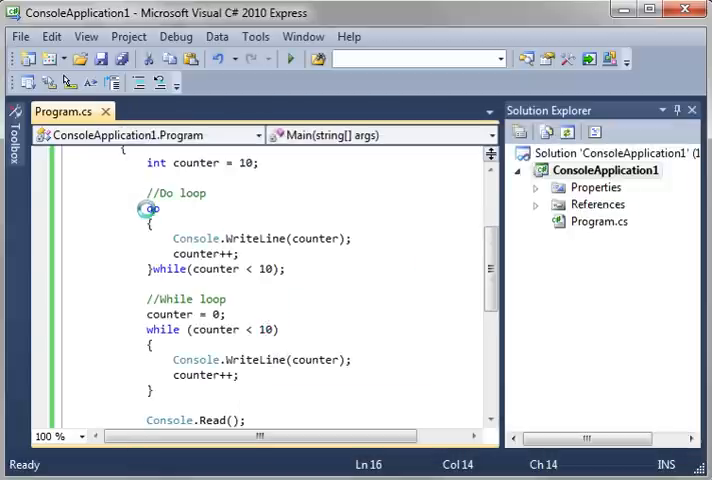
pyautogui.write('do')
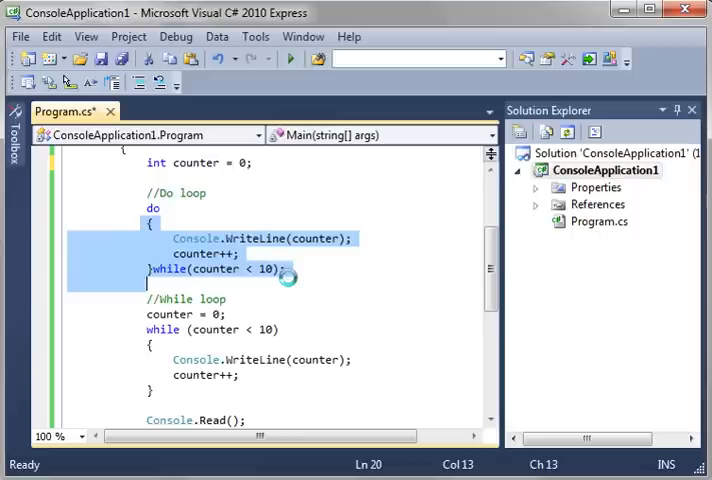
pyautogui.moveTo(264, 268)
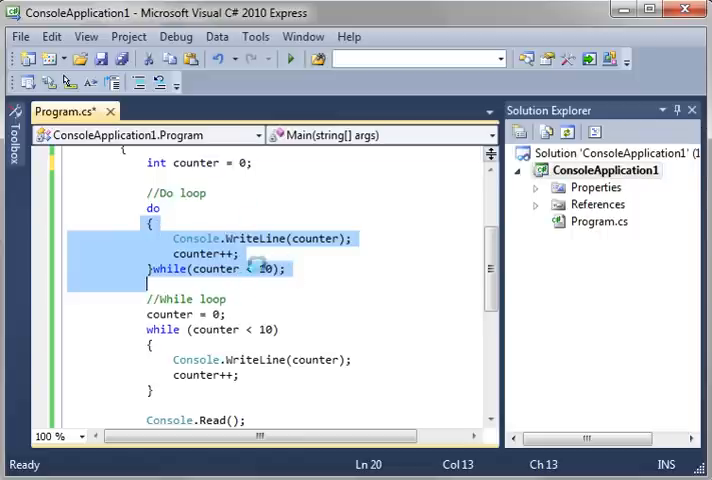